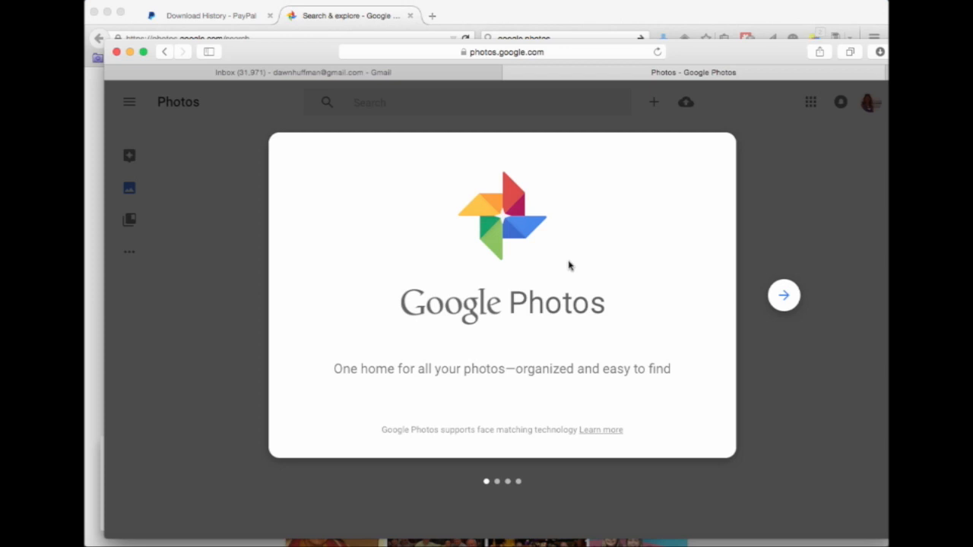
mouse_move(667, 274)
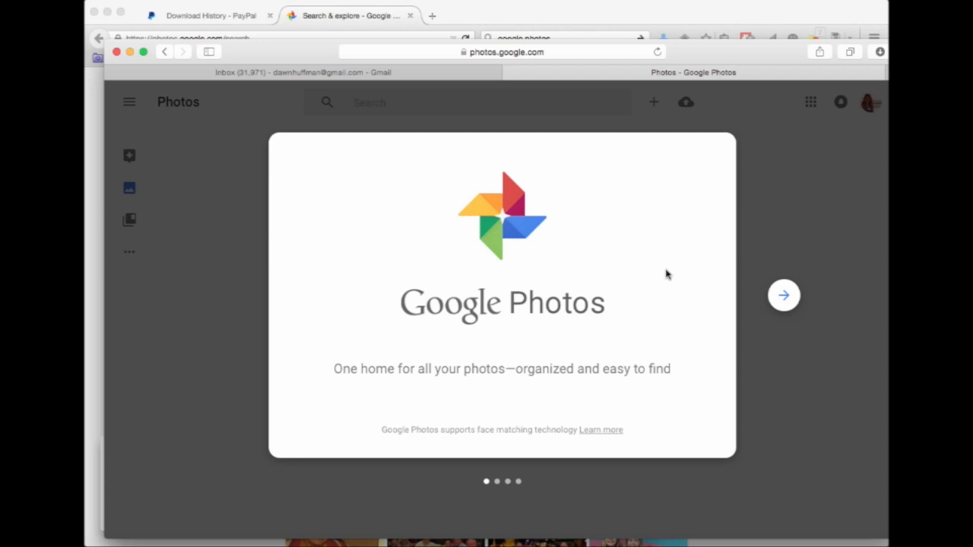
mouse_move(762, 296)
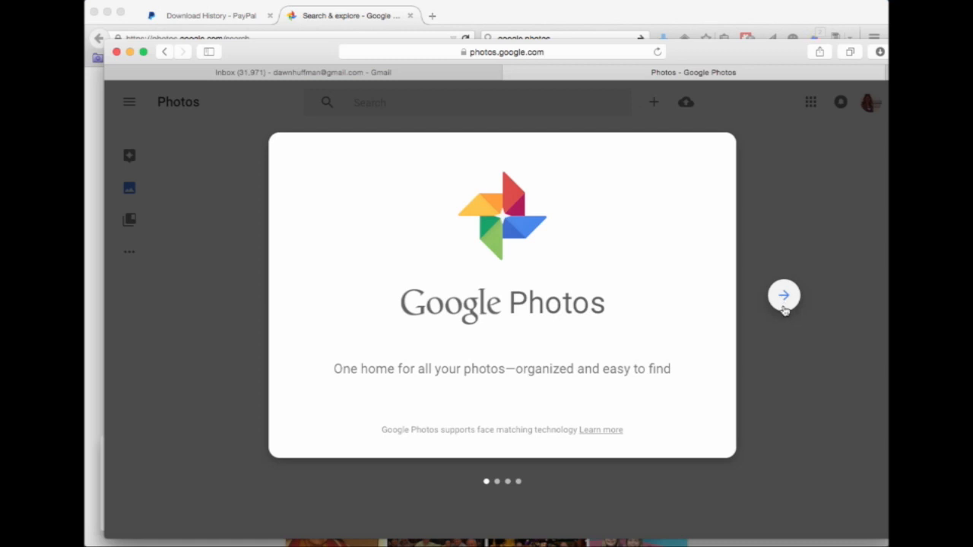
Advance through the welcome slides and finish the tour with the checkmark
left_click(783, 295)
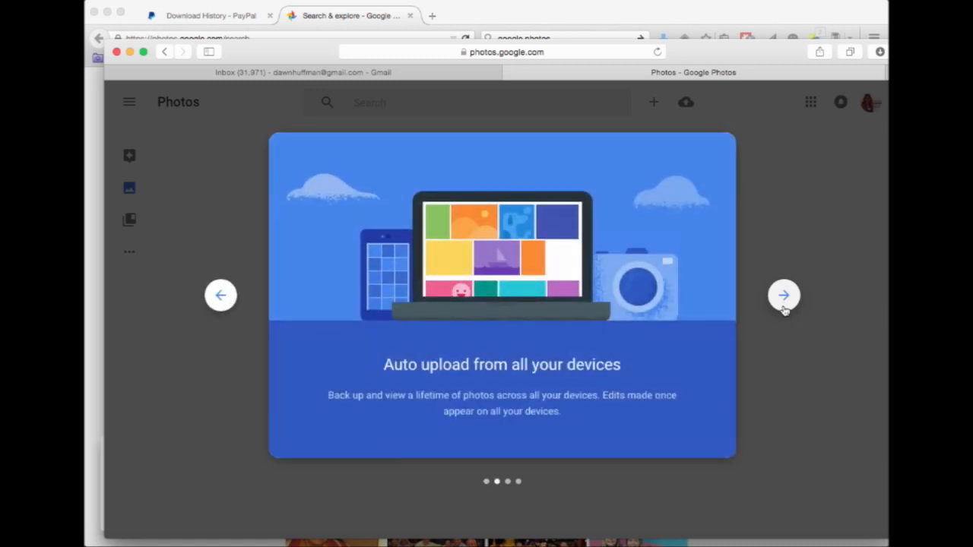
left_click(784, 295)
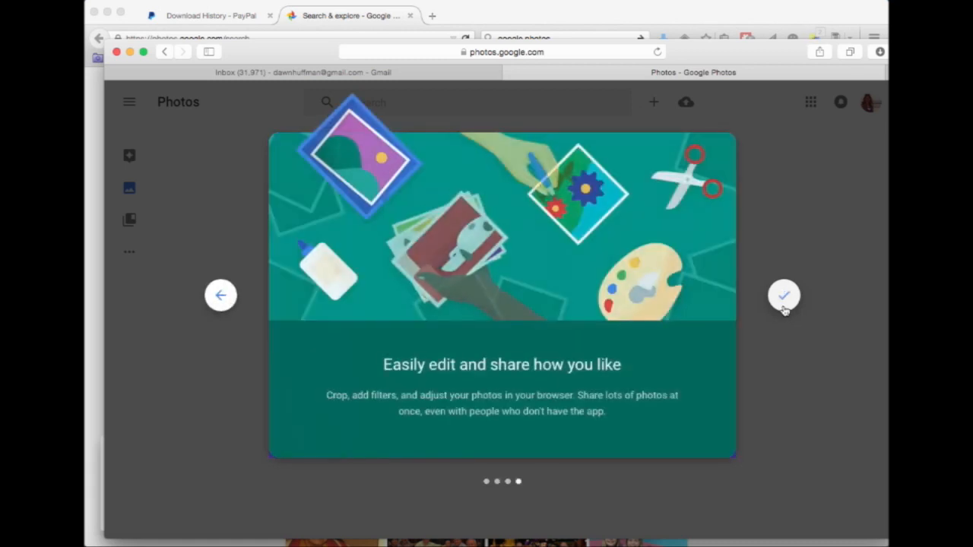
left_click(784, 295)
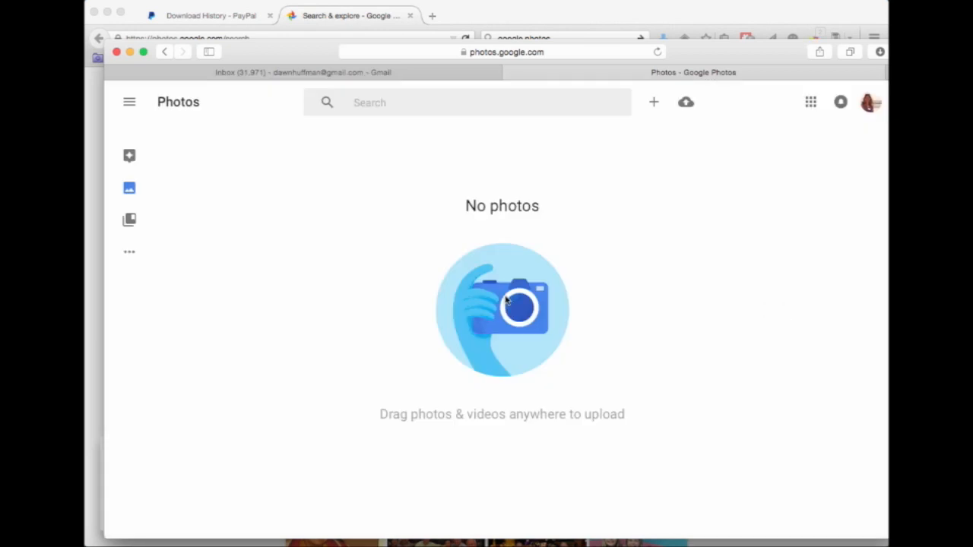
mouse_move(686, 107)
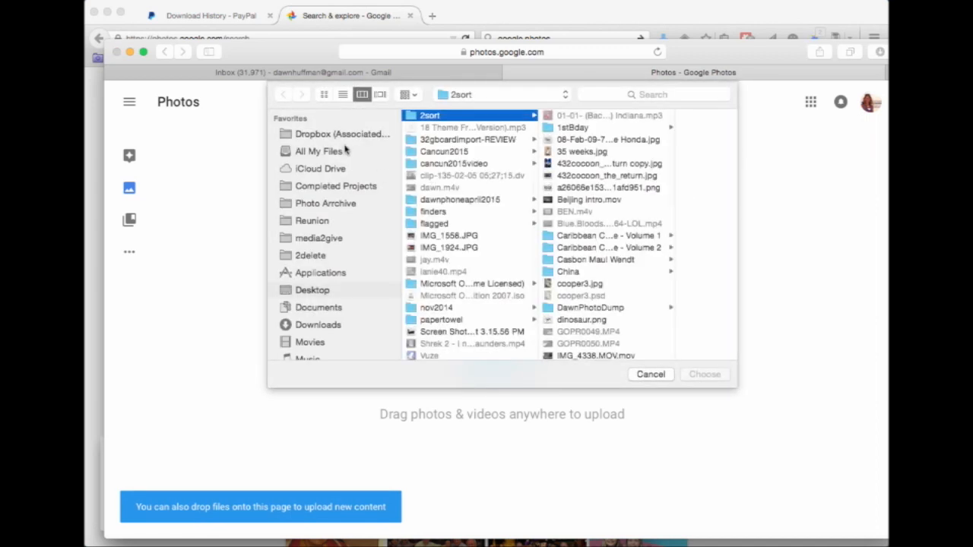
mouse_move(312, 293)
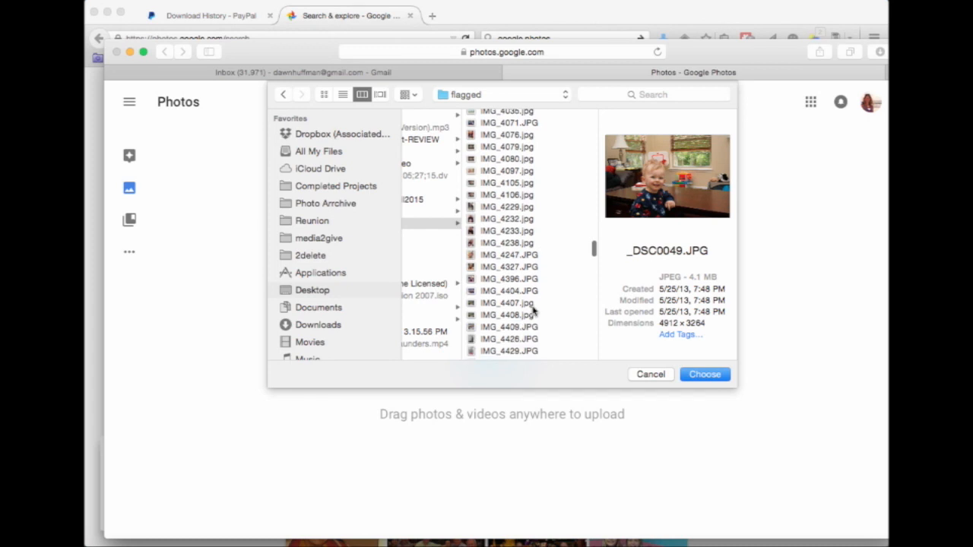
mouse_move(517, 281)
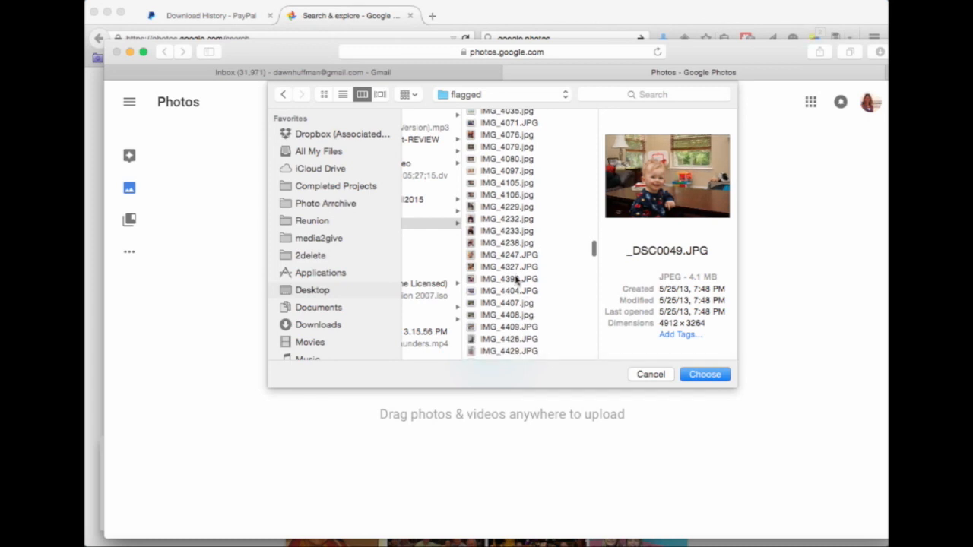
Select the photos from the flagged folder for upload
scroll("down", 3)
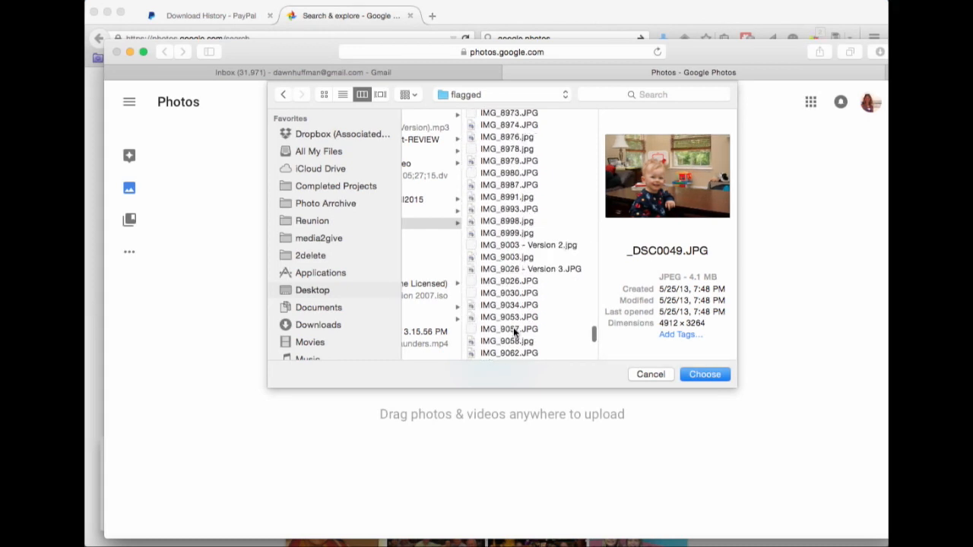
scroll("down", 3)
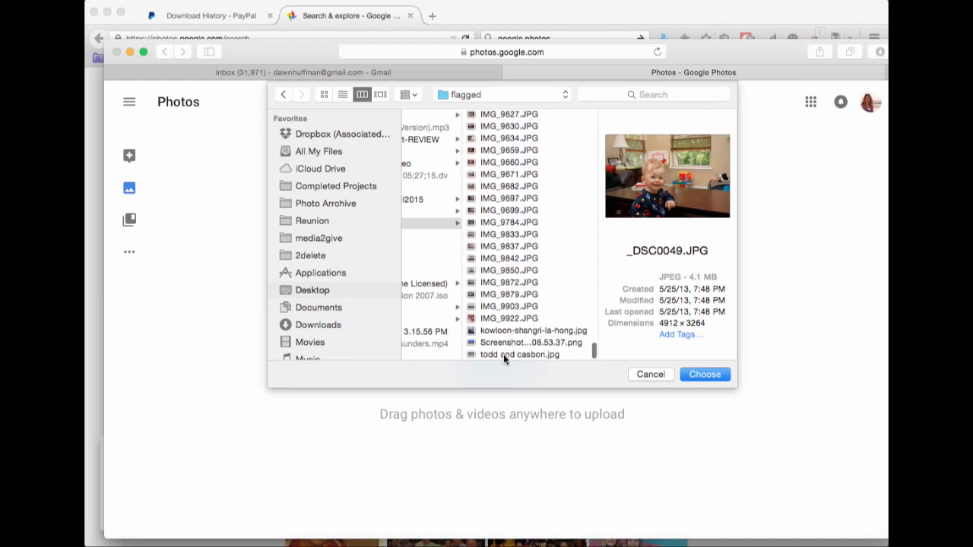
left_click(703, 374)
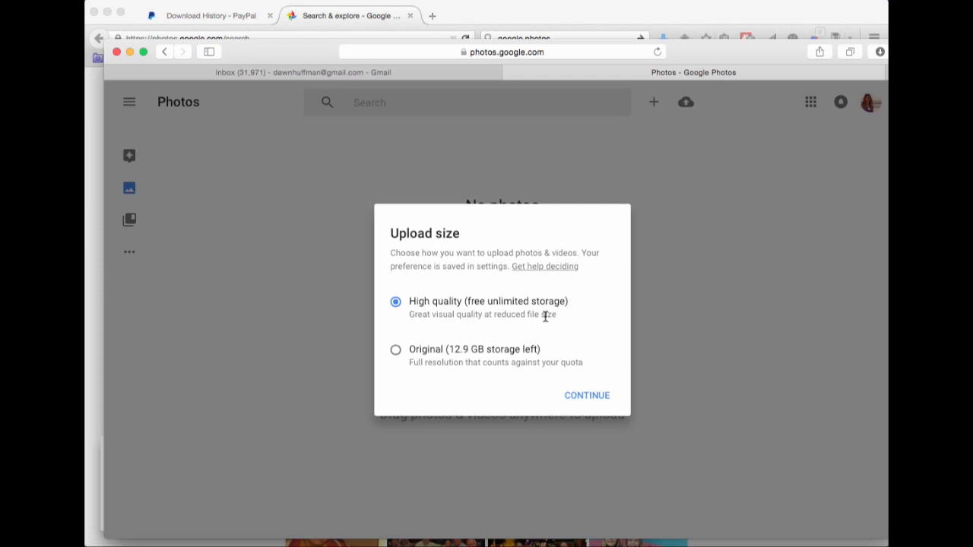
mouse_move(532, 296)
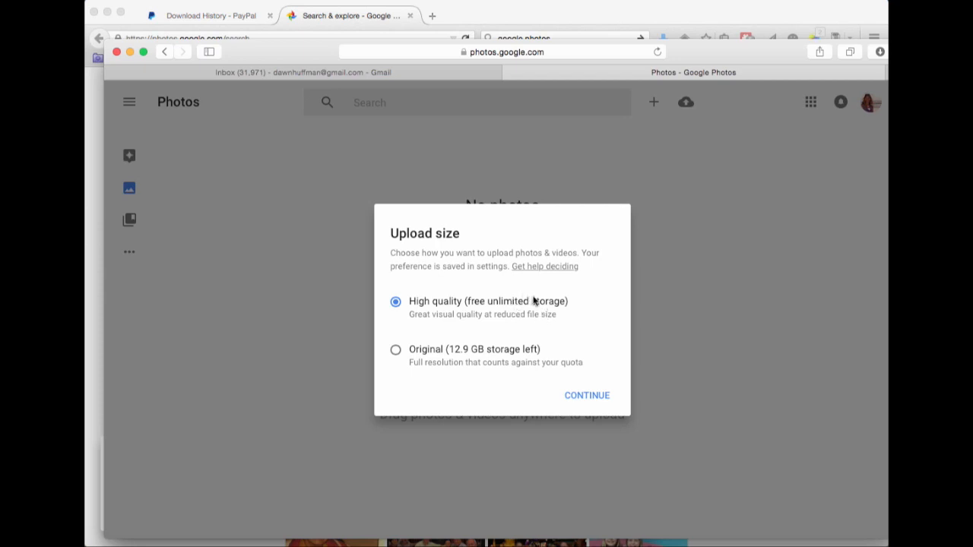
mouse_move(463, 357)
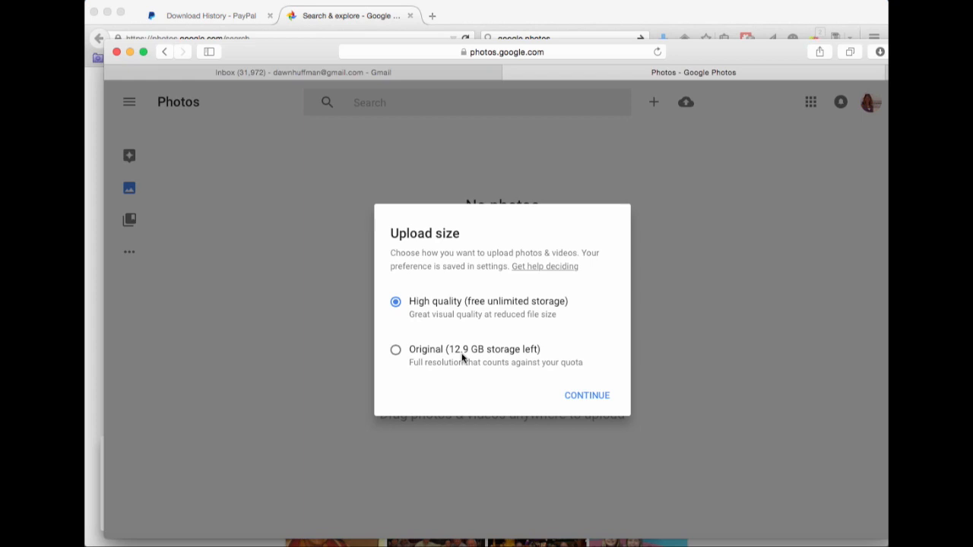
mouse_move(587, 394)
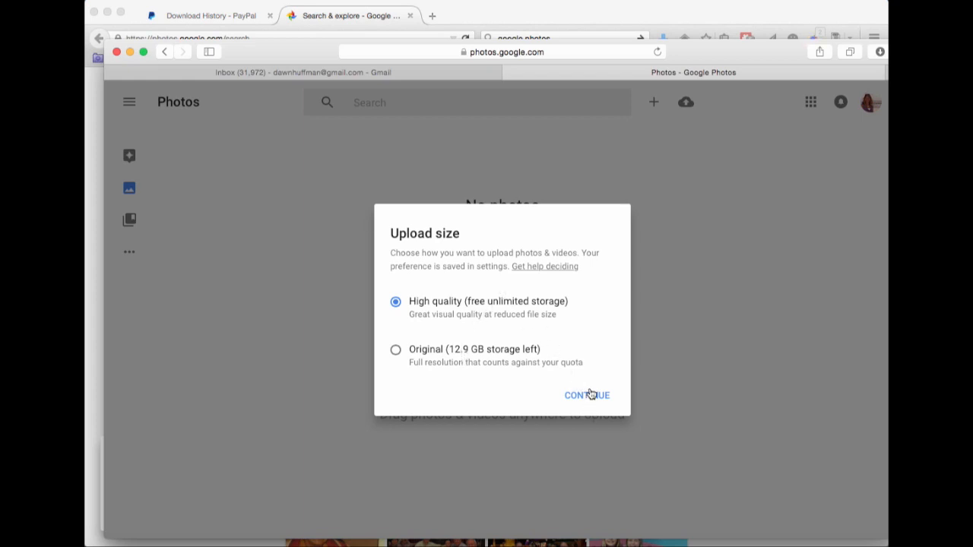
Keep High quality (free unlimited storage) as the upload size and continue
left_click(586, 395)
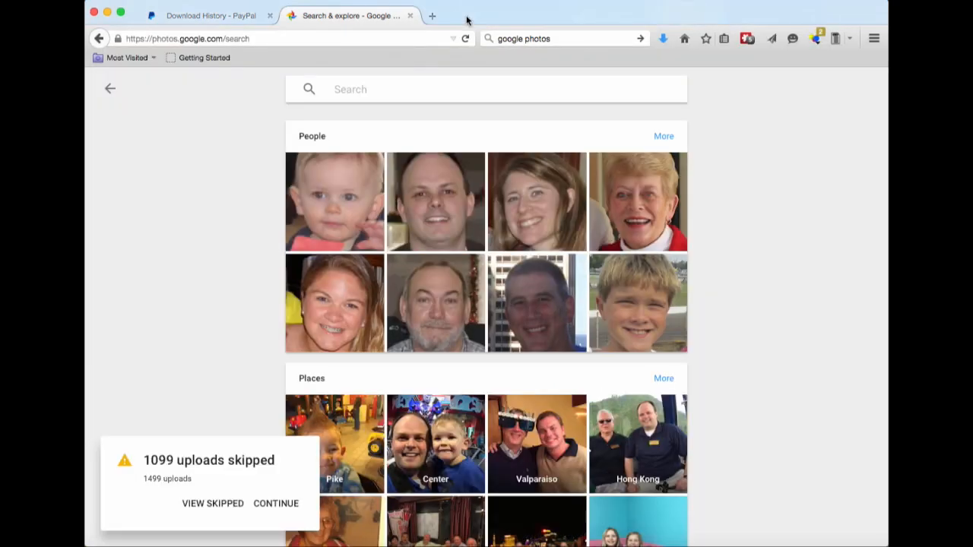
mouse_move(314, 154)
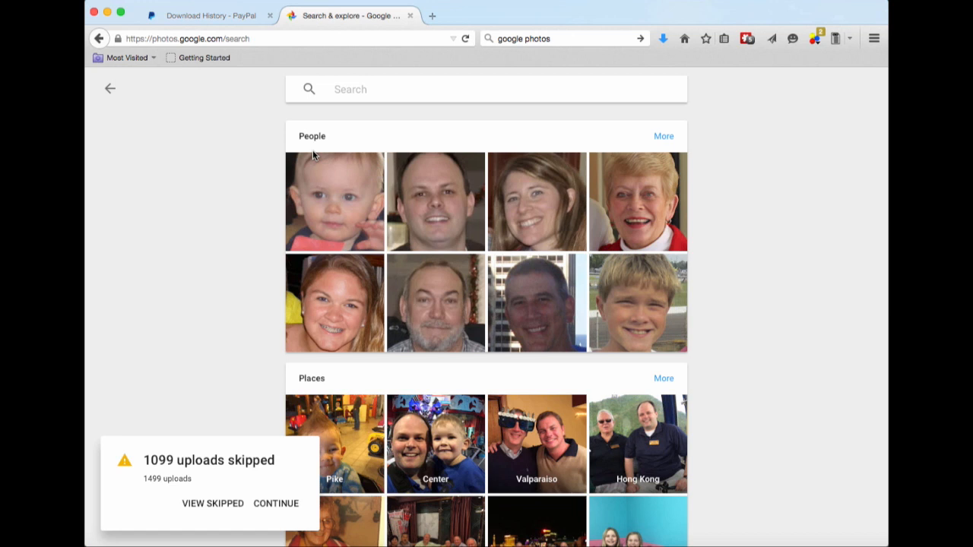
mouse_move(295, 158)
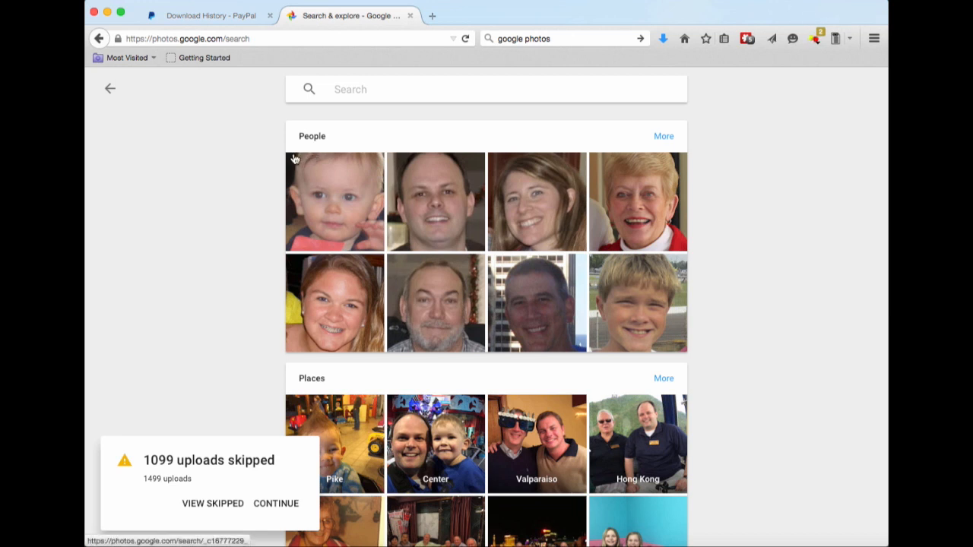
mouse_move(291, 160)
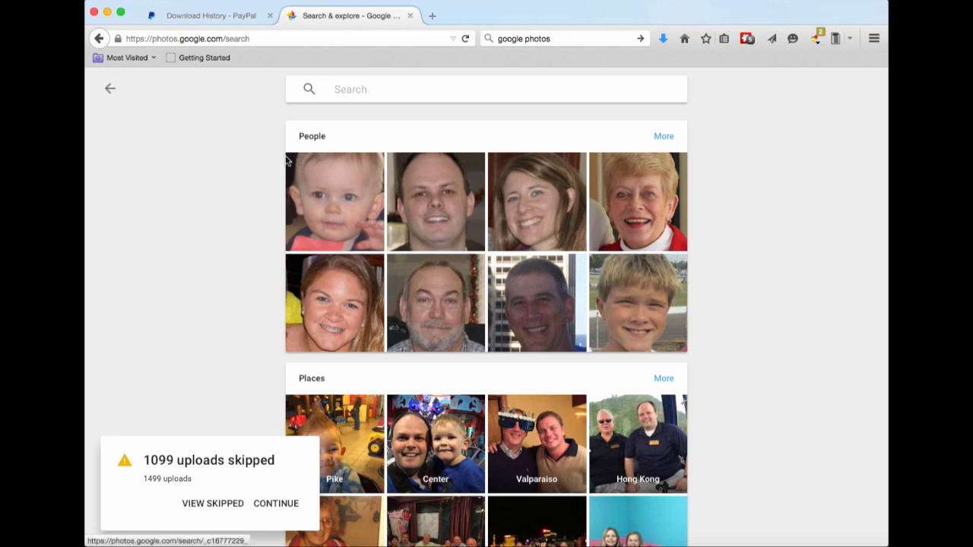
mouse_move(634, 336)
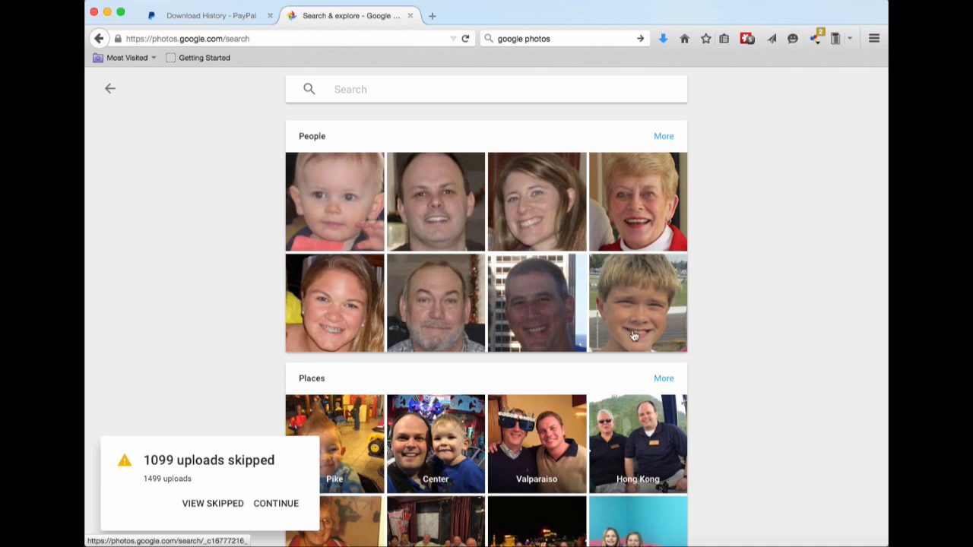
Browse the People, Places and Things groups and dismiss the 1099-skipped-uploads notice
scroll("down", 3)
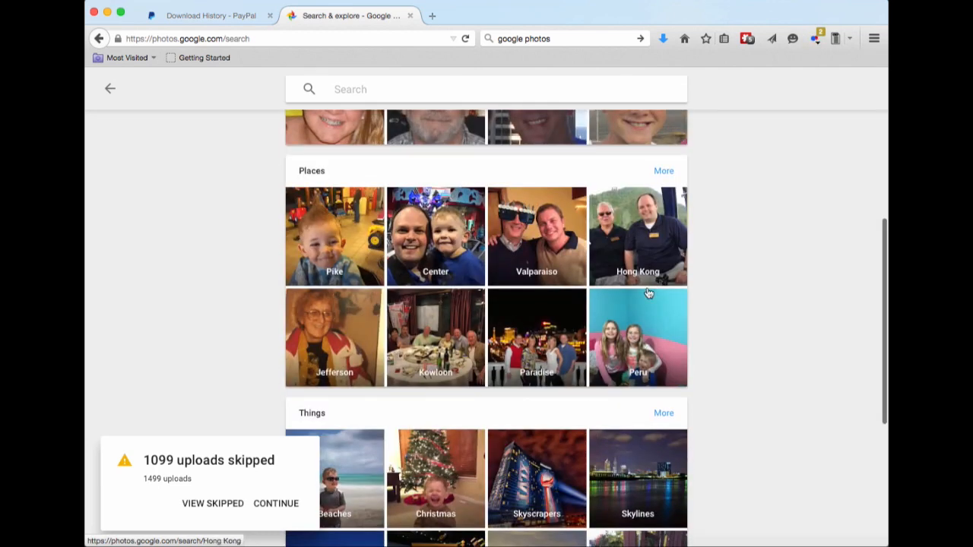
scroll("down", 3)
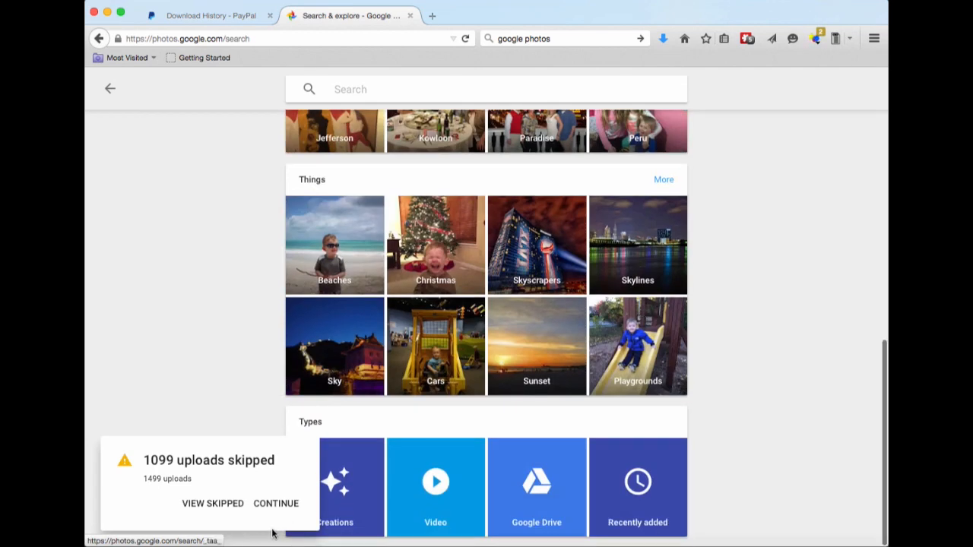
left_click(275, 503)
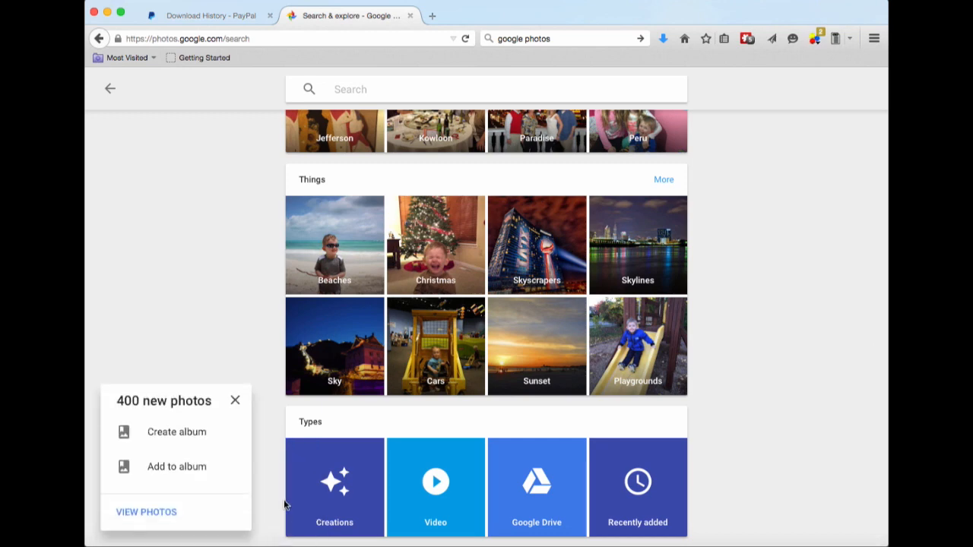
mouse_move(580, 285)
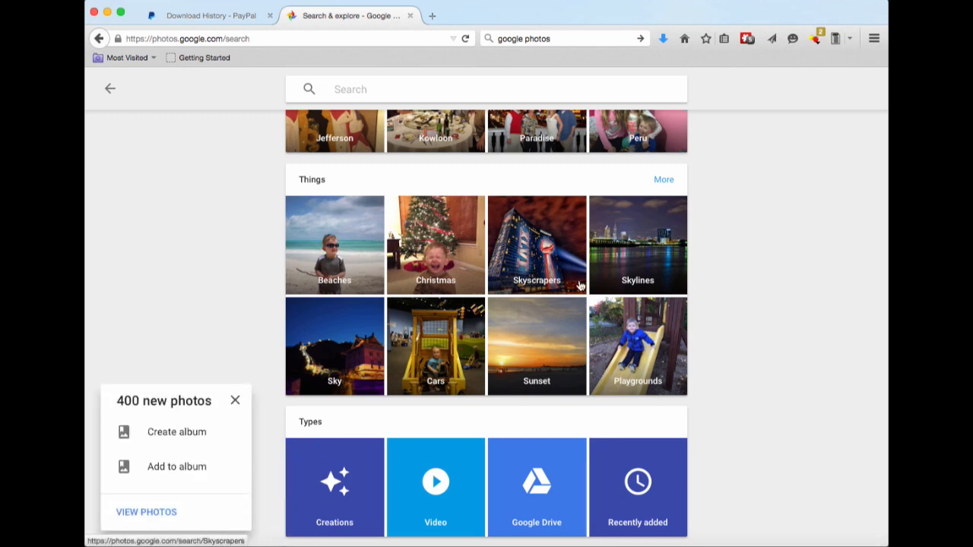
scroll("up", 3)
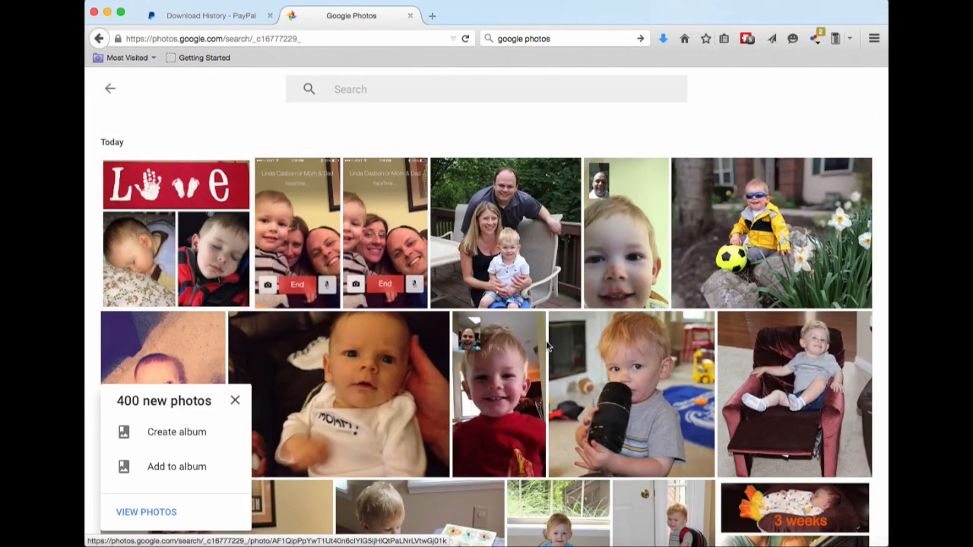
Scroll the person's photos back to late 2014, then return to the category overview
scroll("down", 3)
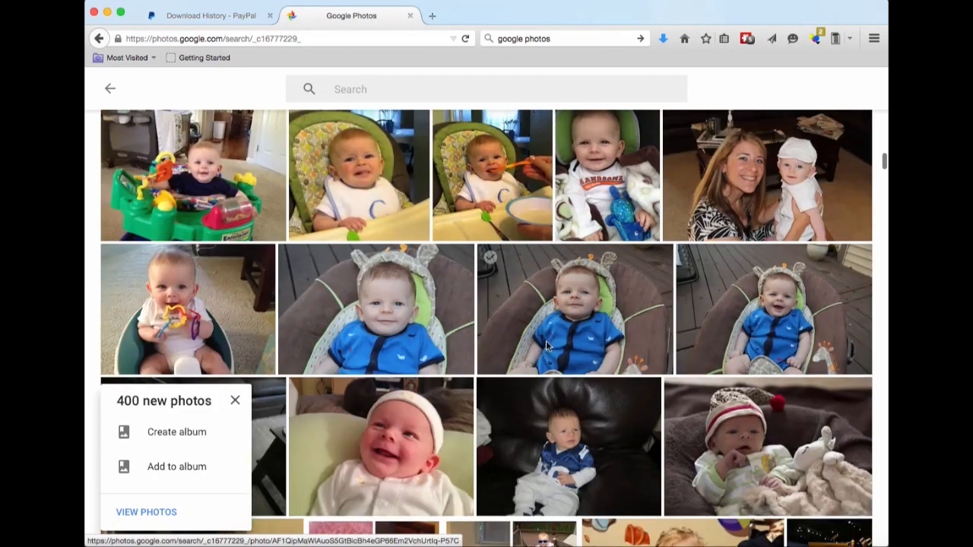
scroll("down", 3)
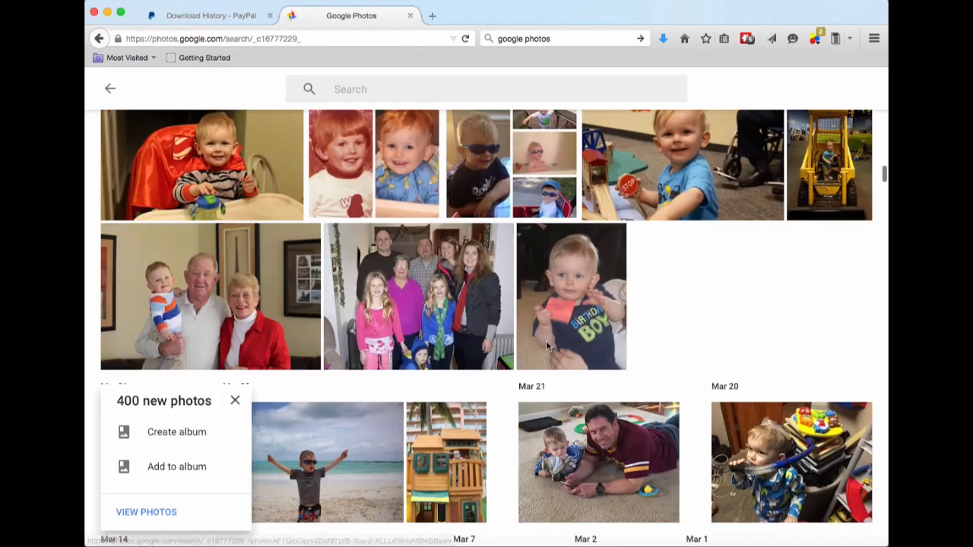
scroll("down", 3)
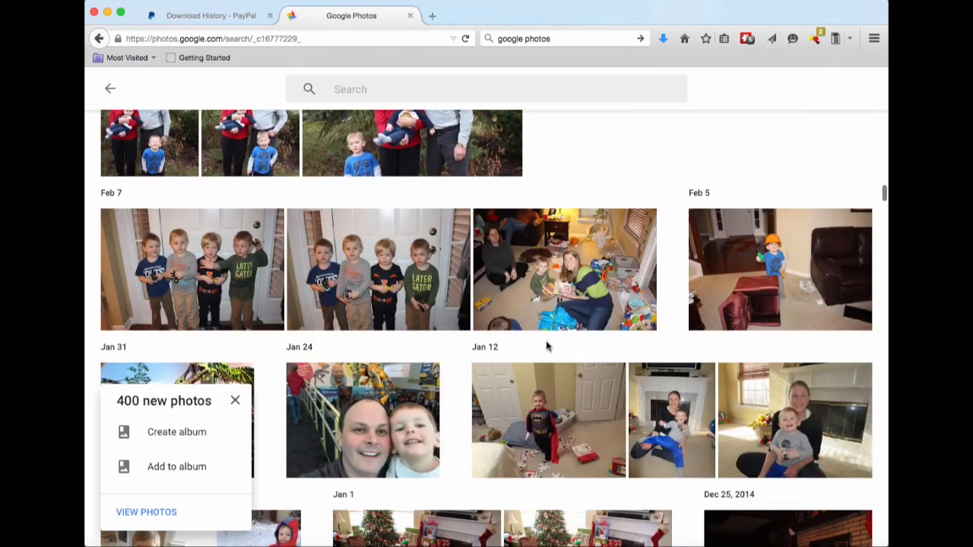
scroll("up", 3)
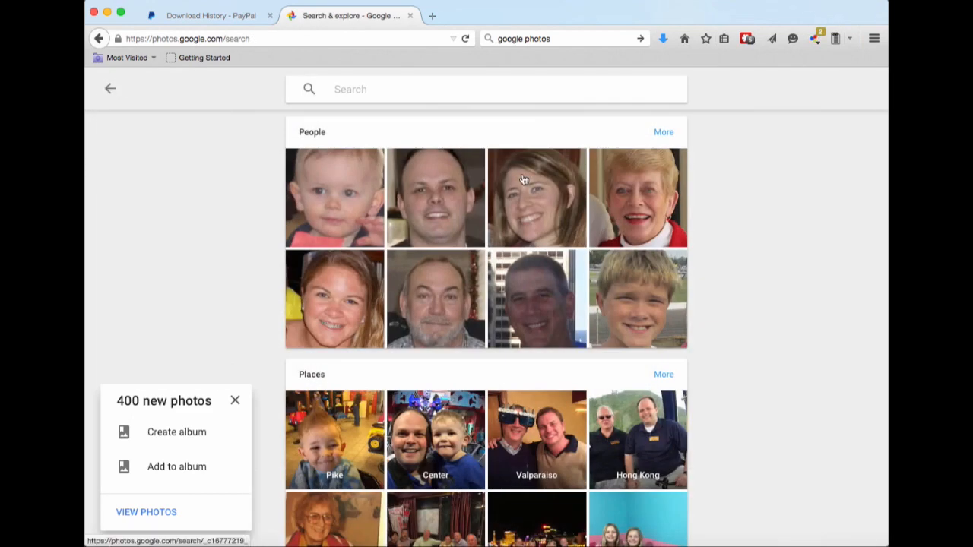
scroll("down", 3)
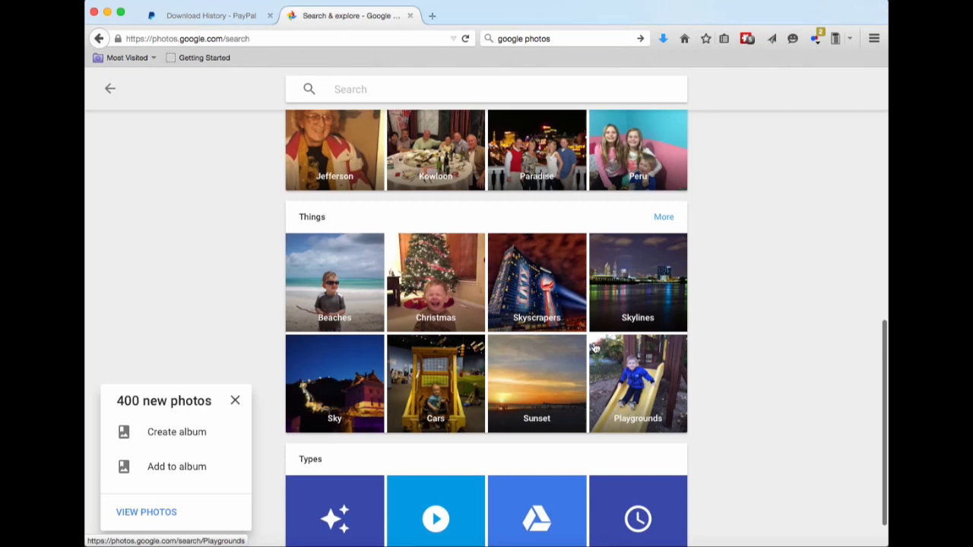
mouse_move(341, 285)
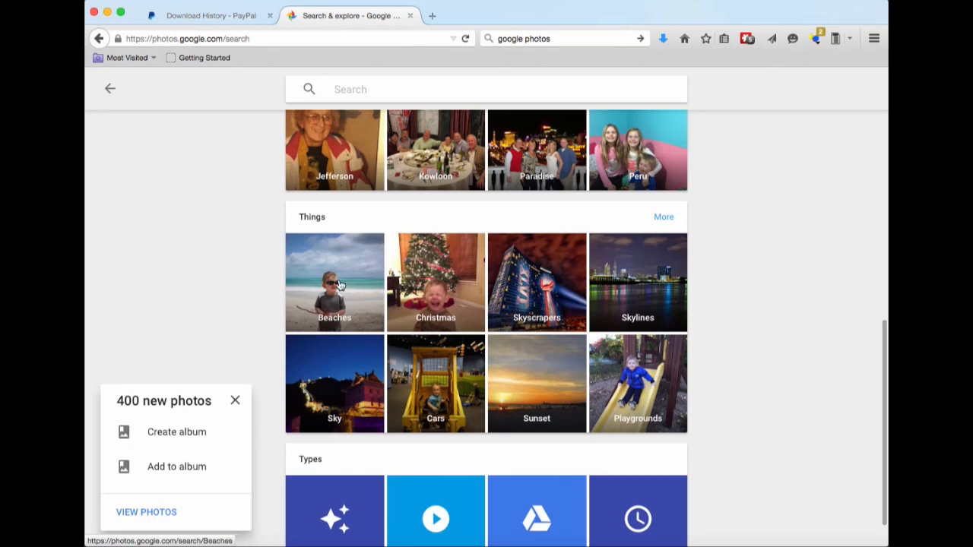
left_click(334, 282)
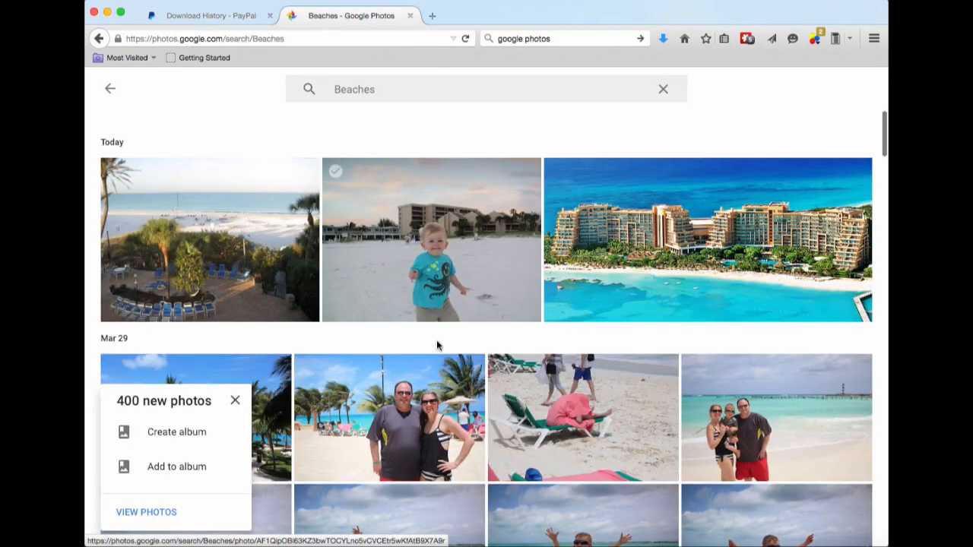
scroll("down", 3)
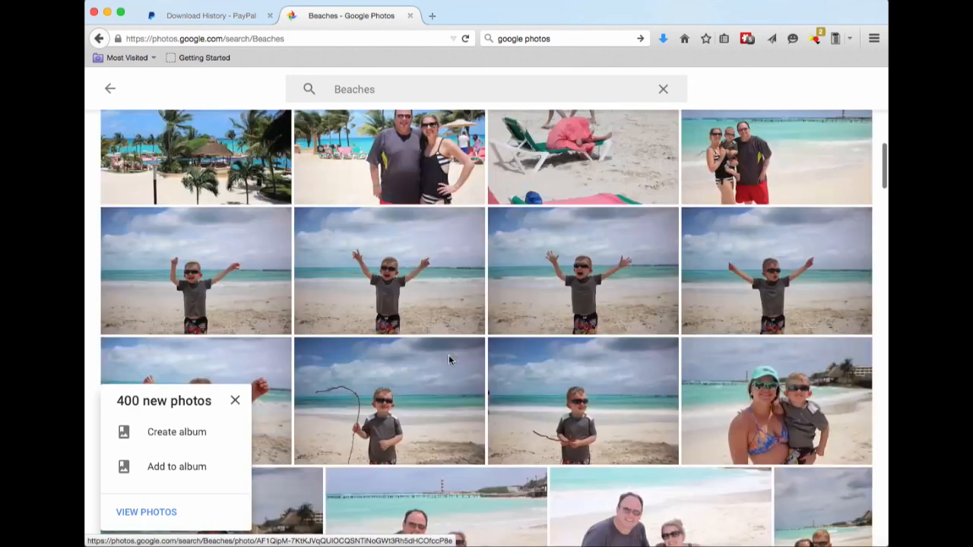
scroll("down", 3)
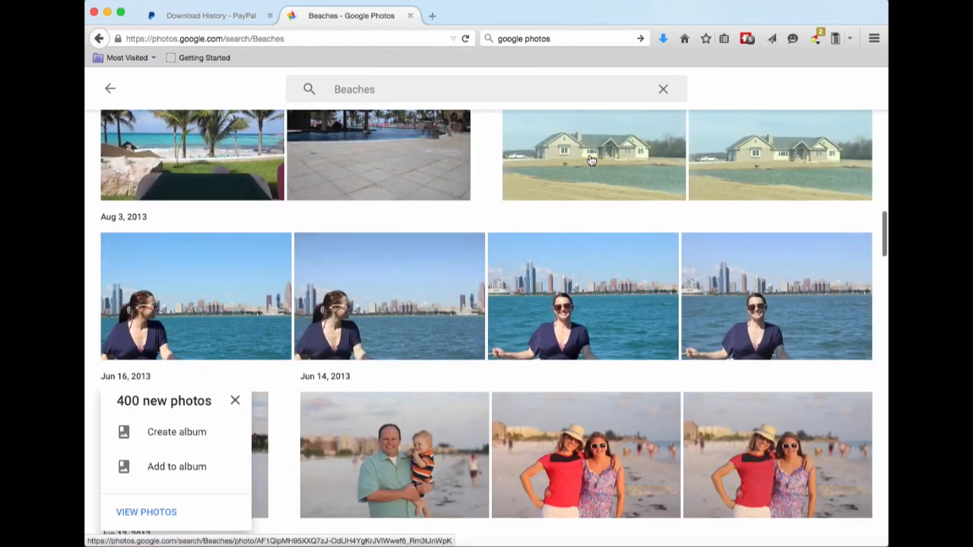
scroll("down", 3)
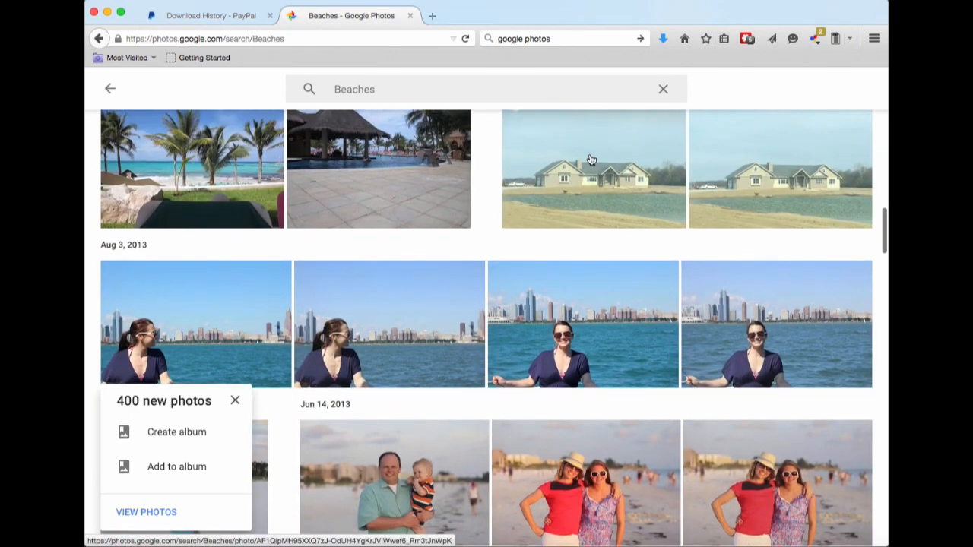
scroll("down", 3)
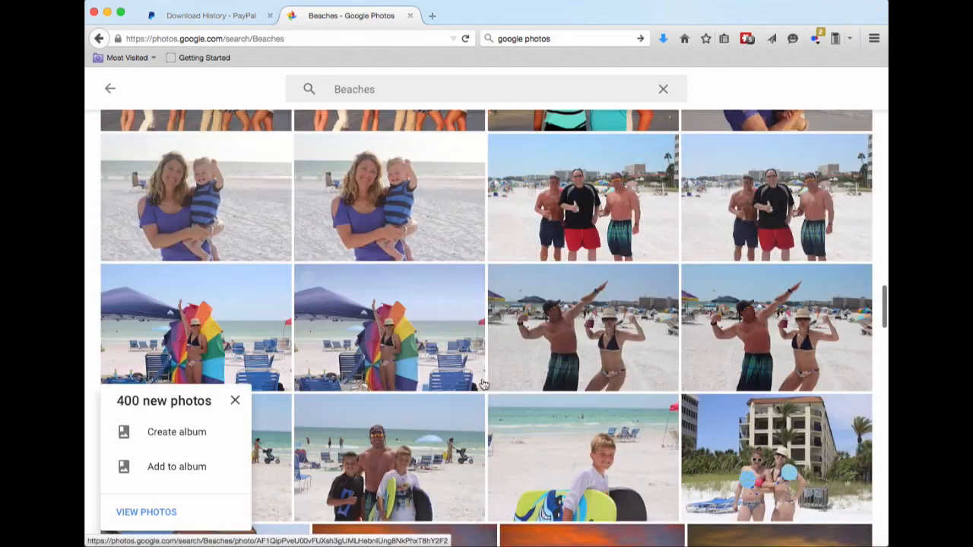
scroll("down", 3)
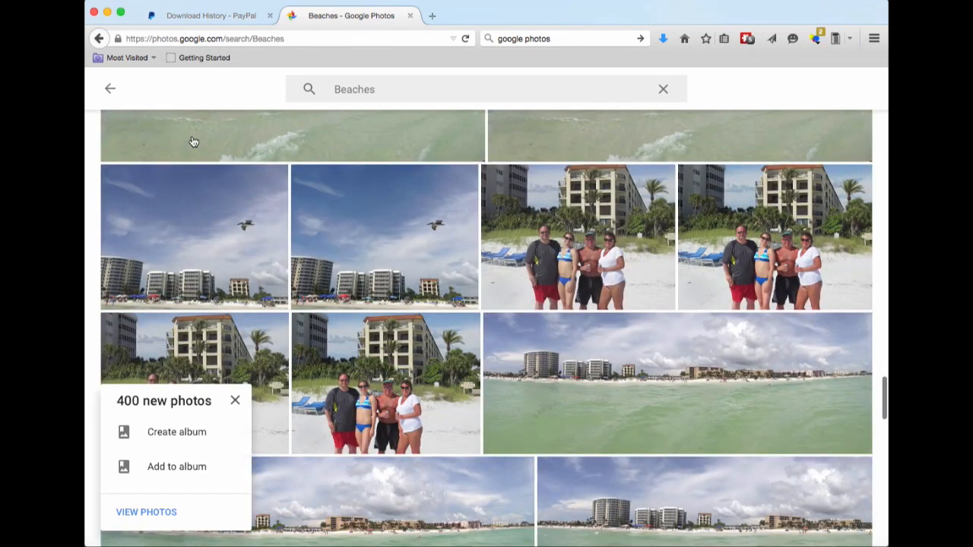
left_click(109, 89)
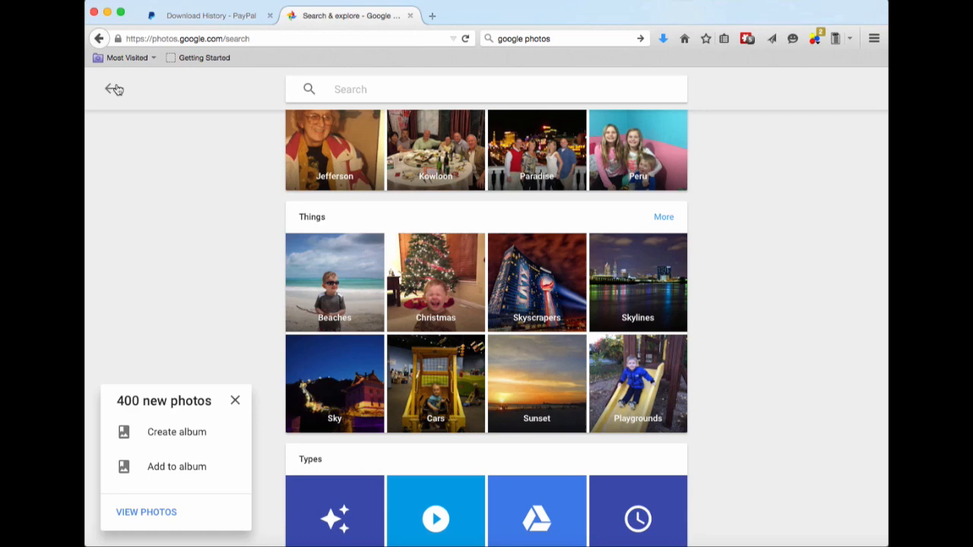
mouse_move(537, 302)
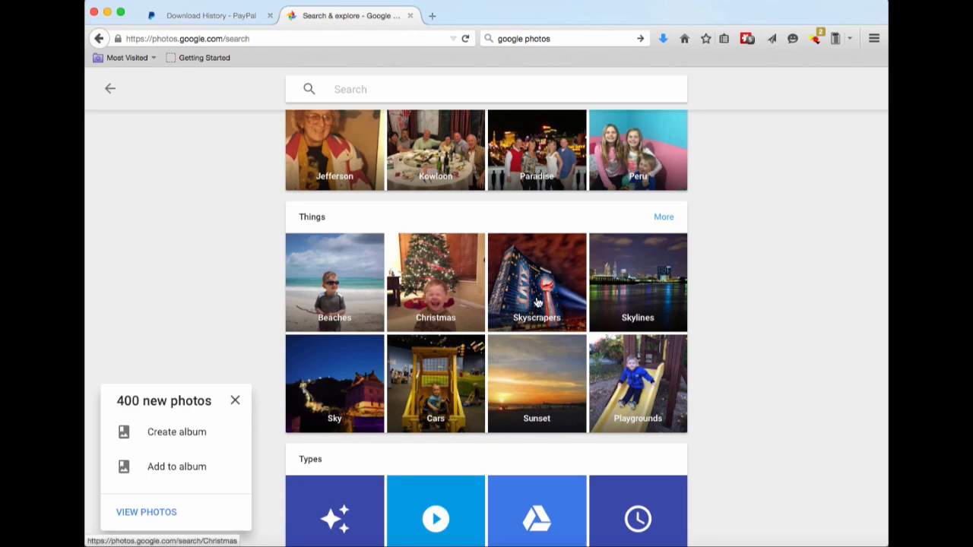
scroll("up", 3)
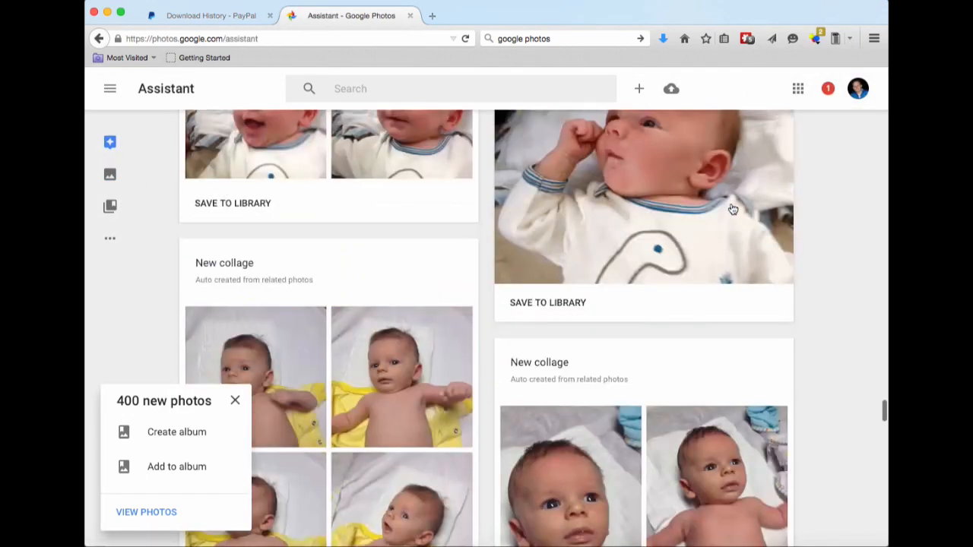
Scroll through the Assistant's New collage and New animation suggestion cards
scroll("down", 3)
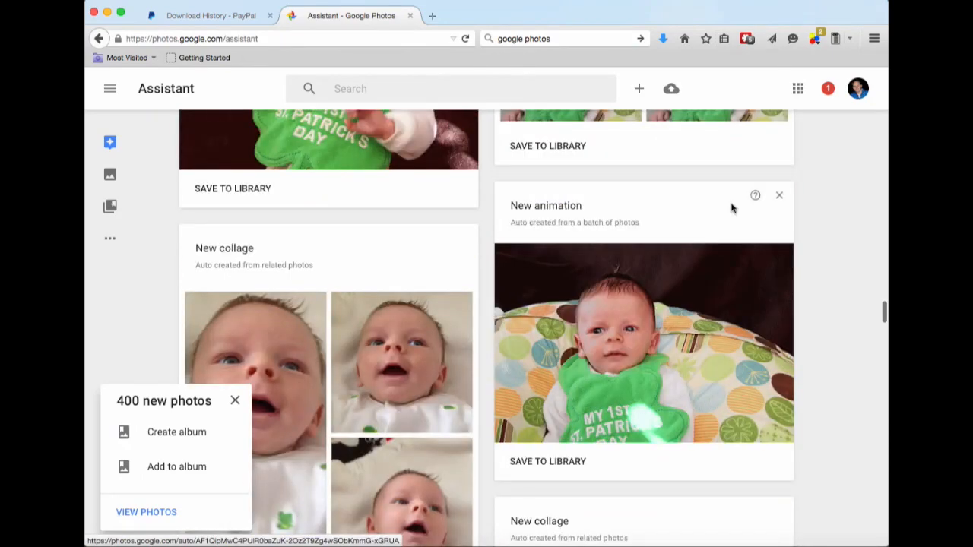
scroll("down", 3)
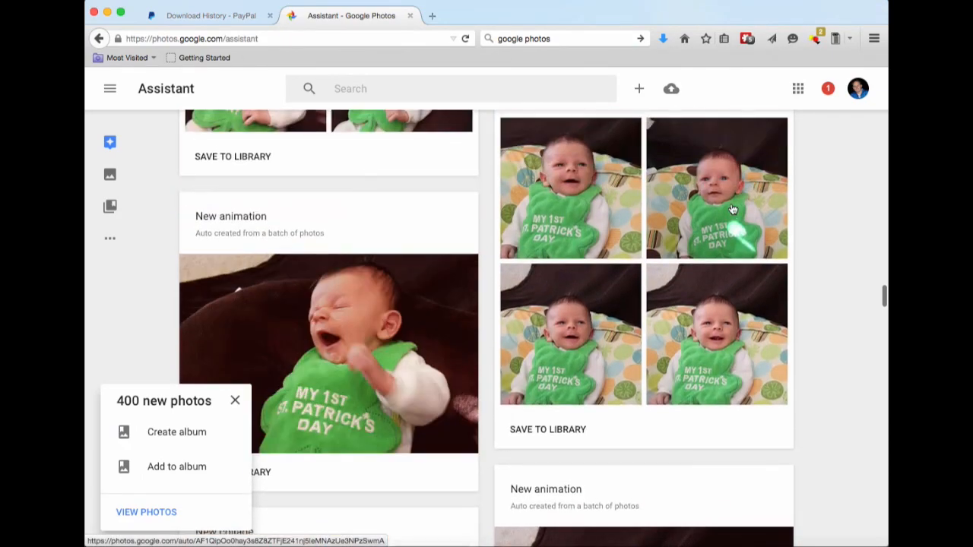
scroll("down", 3)
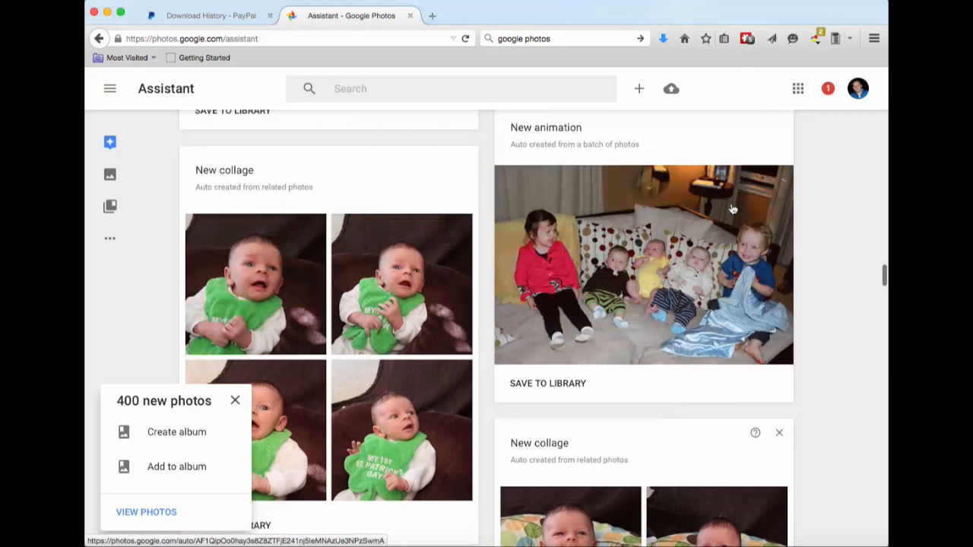
scroll("down", 3)
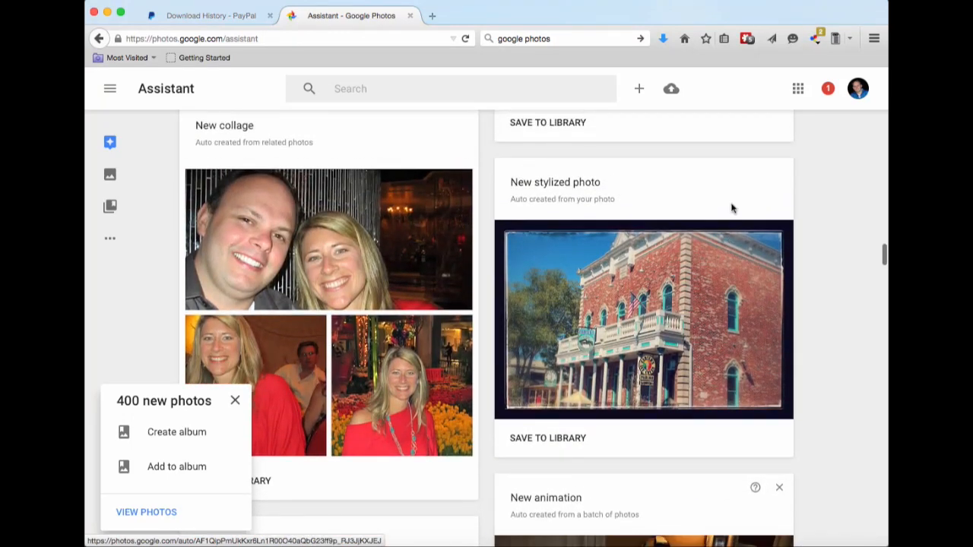
scroll("down", 3)
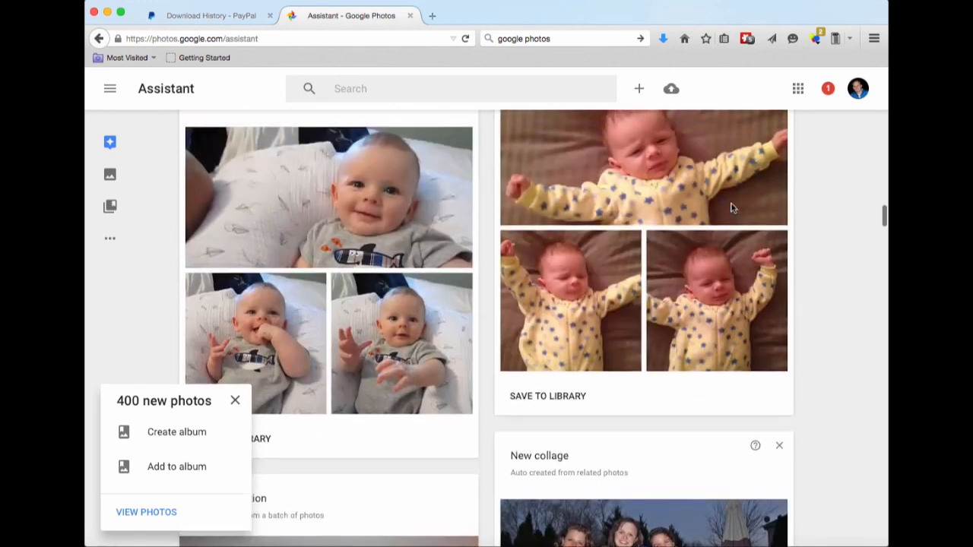
scroll("down", 3)
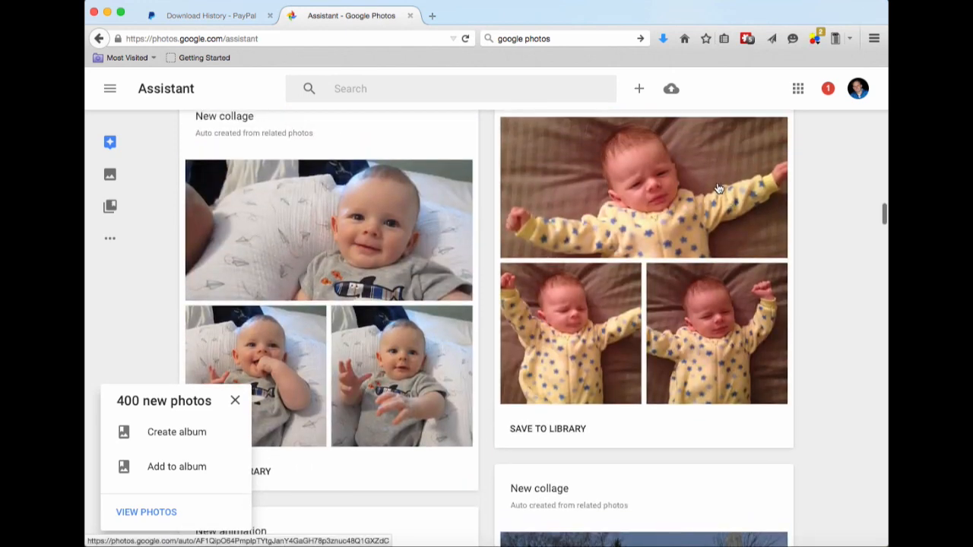
scroll("down", 3)
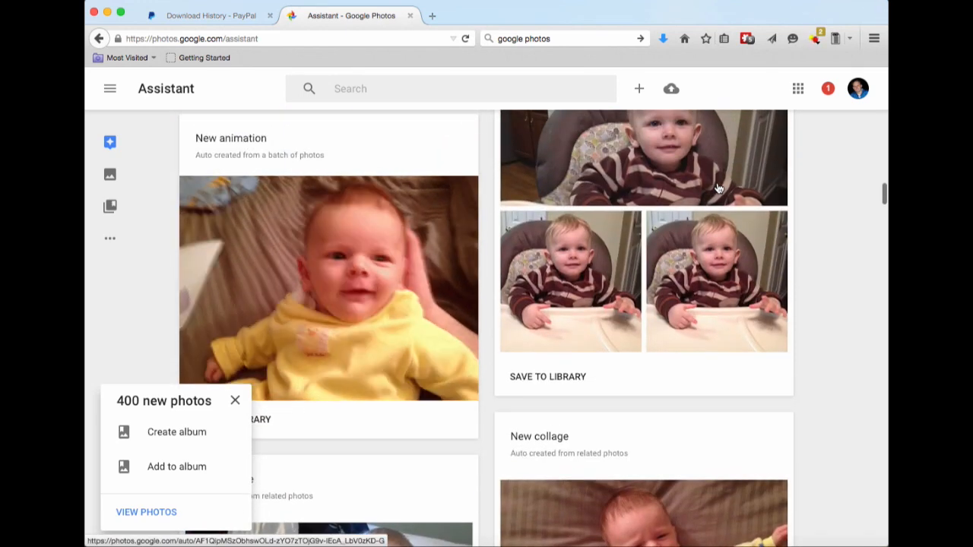
scroll("down", 3)
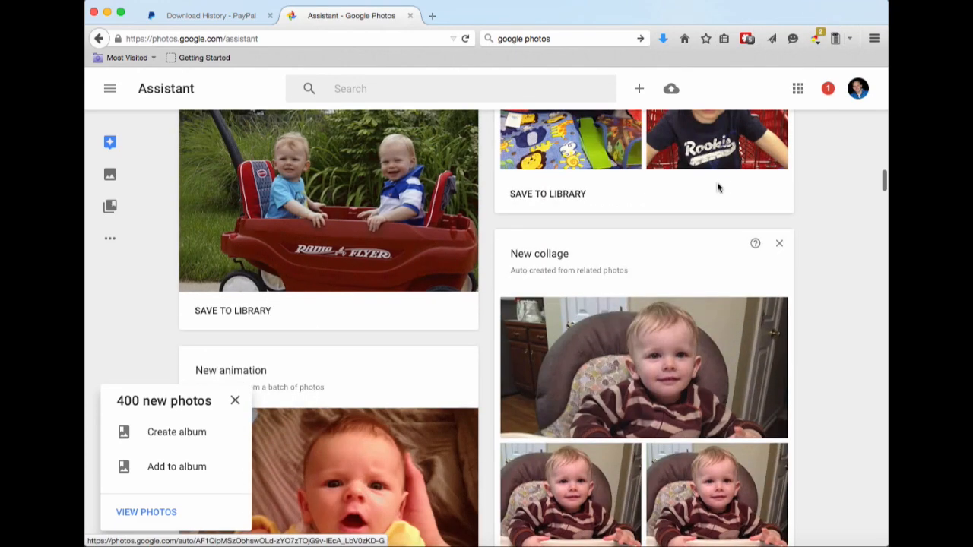
scroll("down", 3)
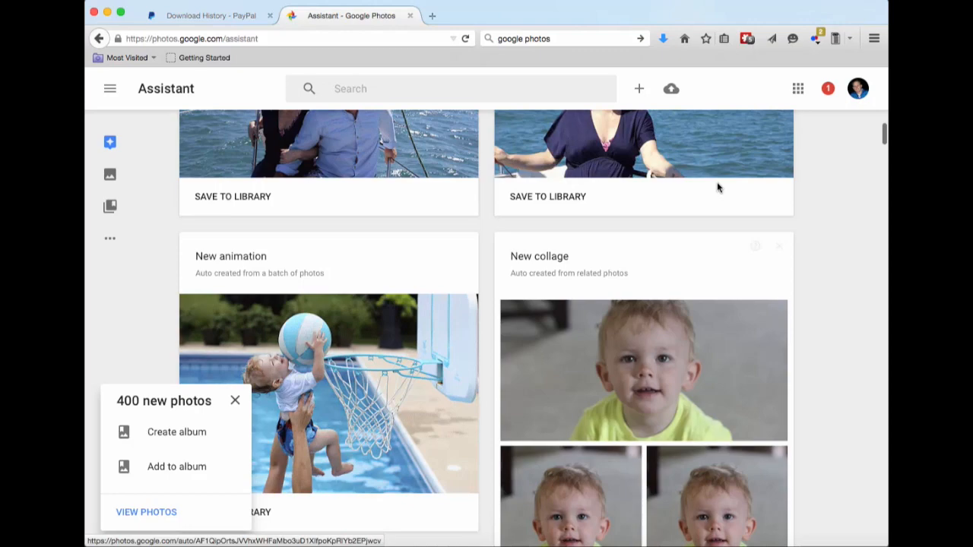
scroll("down", 3)
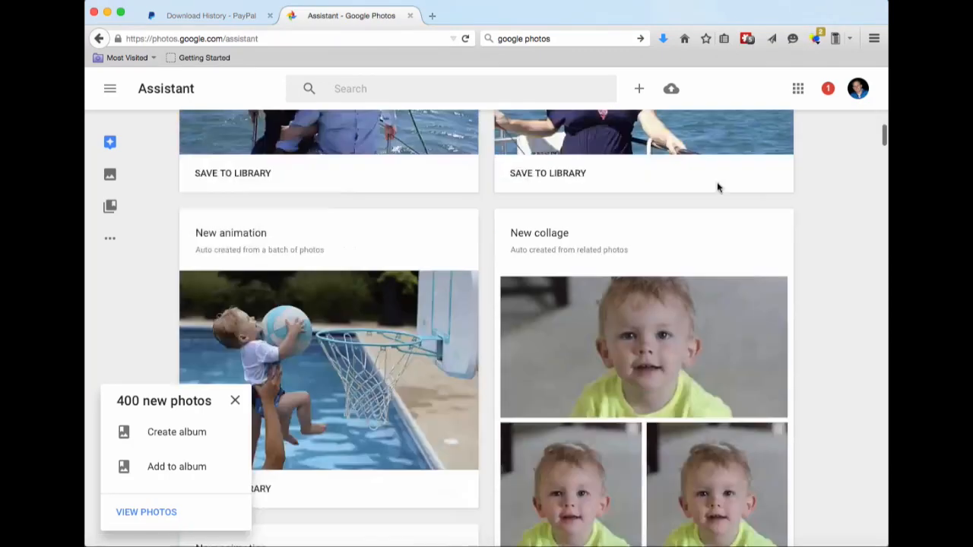
scroll("down", 3)
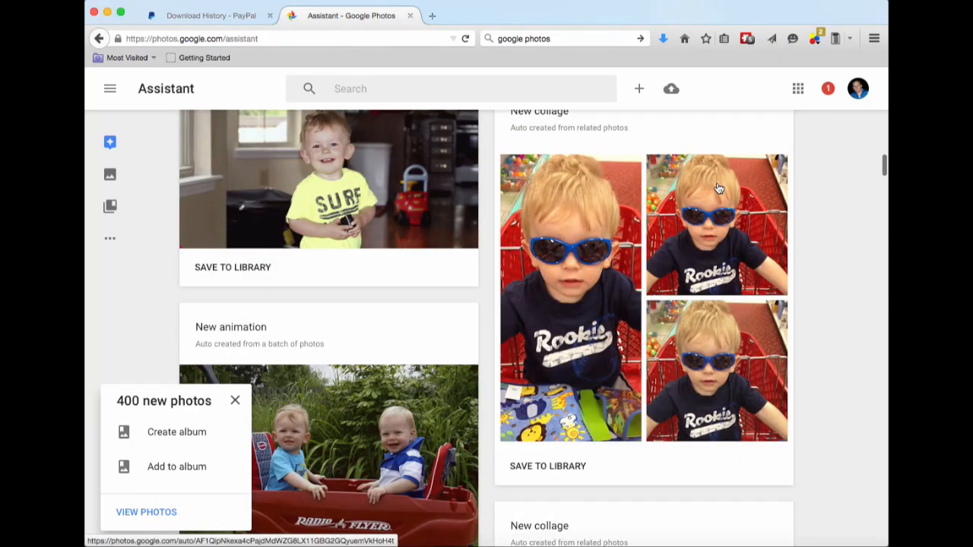
scroll("down", 3)
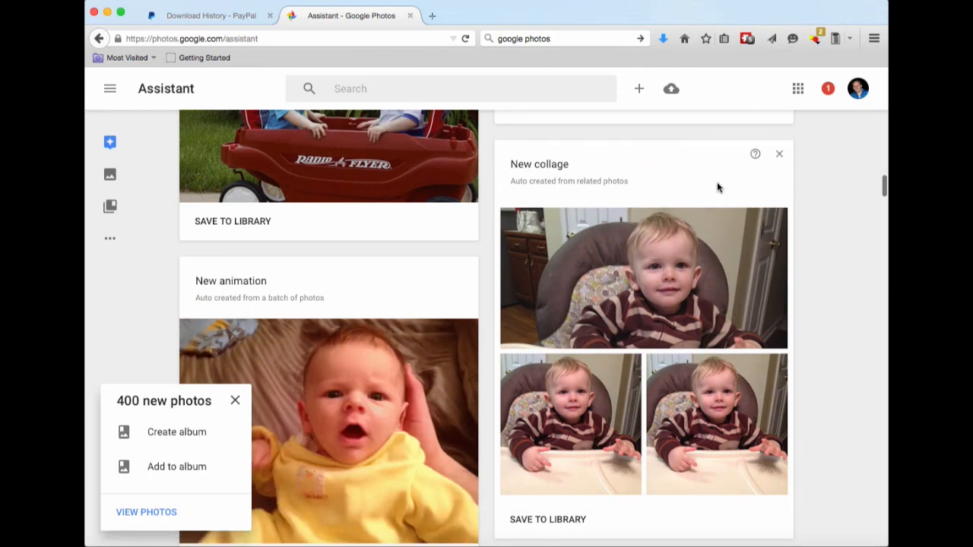